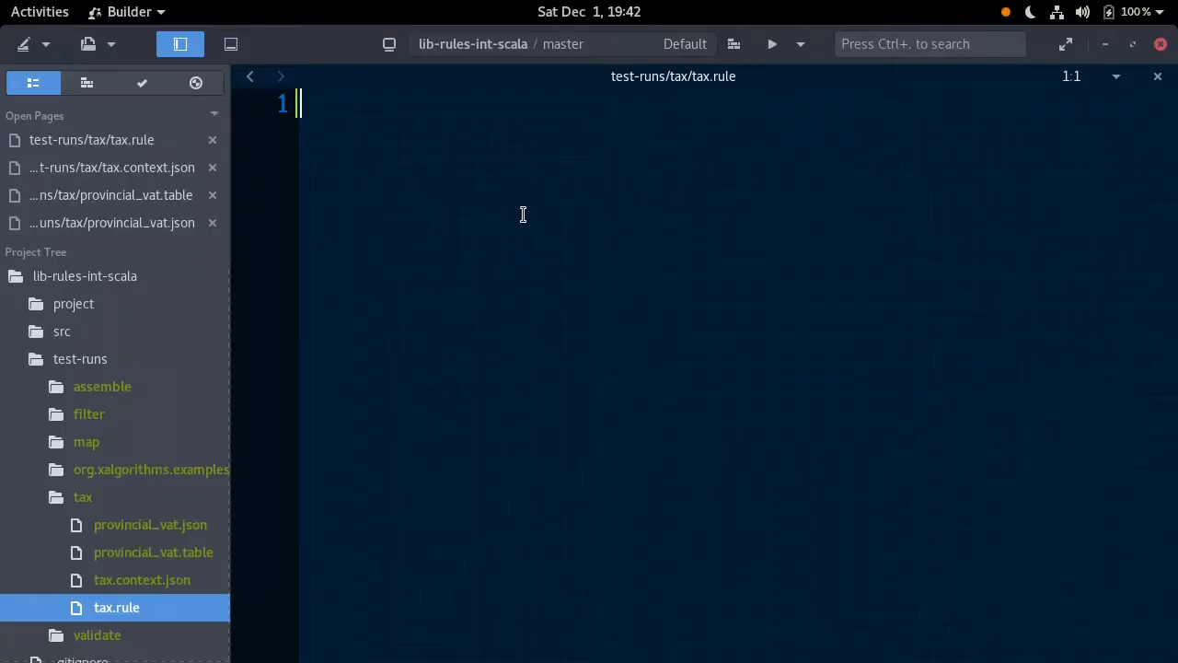
{"action": "mouse_move", "coordinate": [188, 580]}
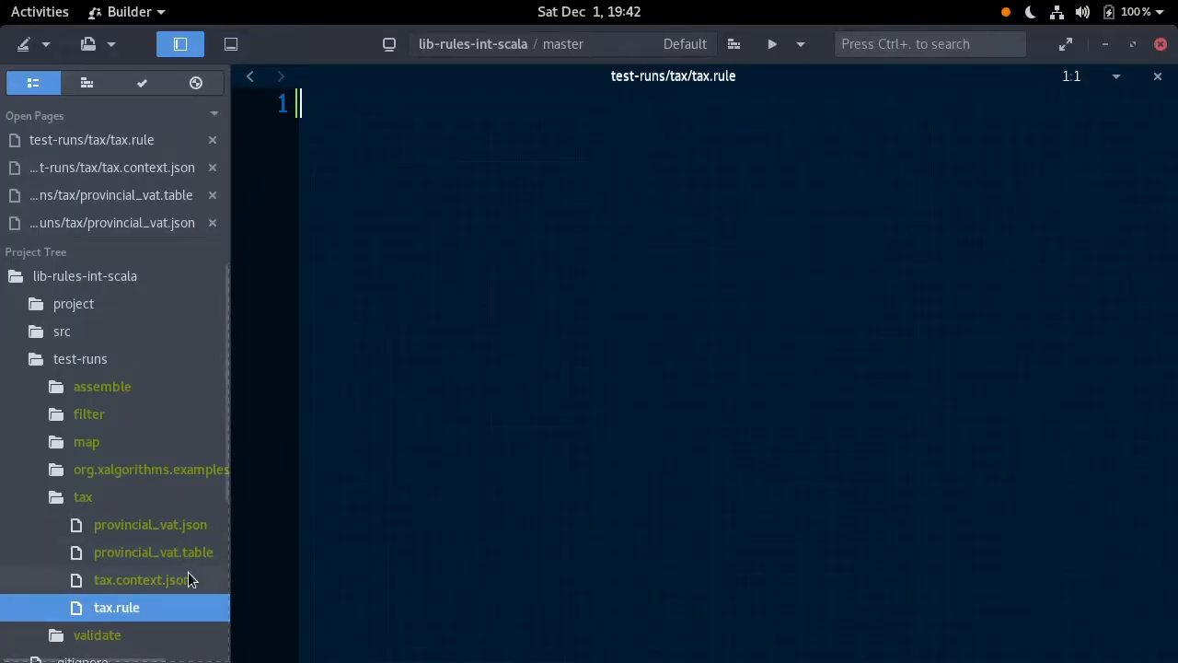
Review the sample transaction context file and the provincial VAT rates data.
{"action": "left_click", "coordinate": [140, 578]}
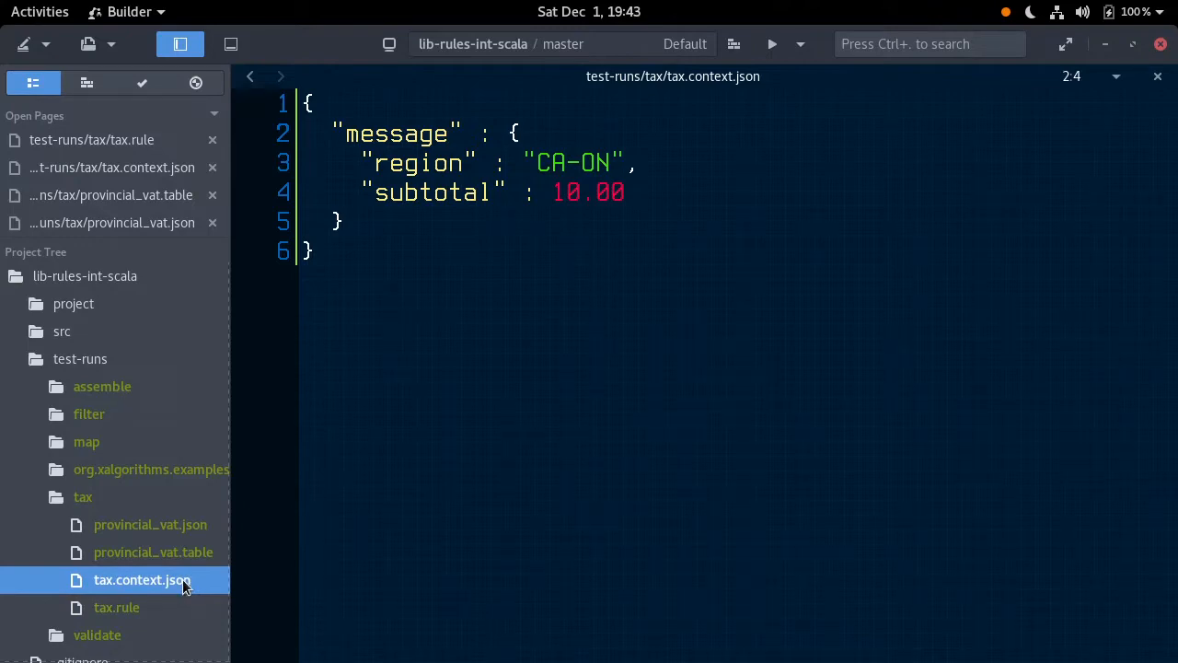
{"action": "left_click", "coordinate": [151, 523]}
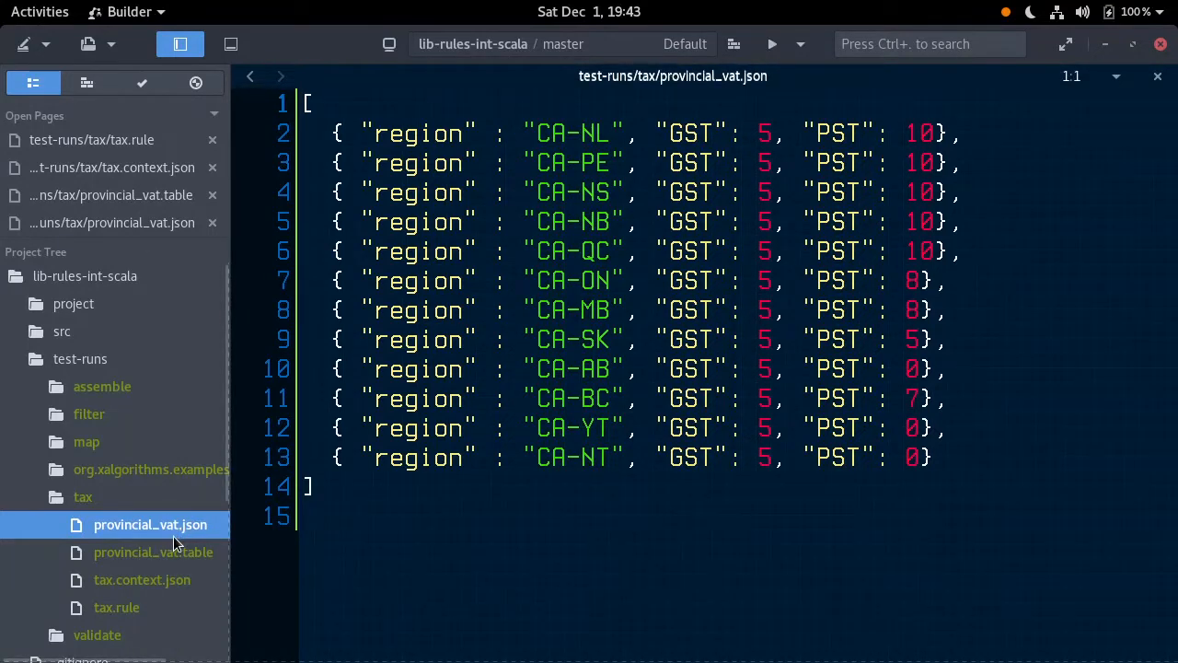
{"action": "left_click", "coordinate": [152, 552]}
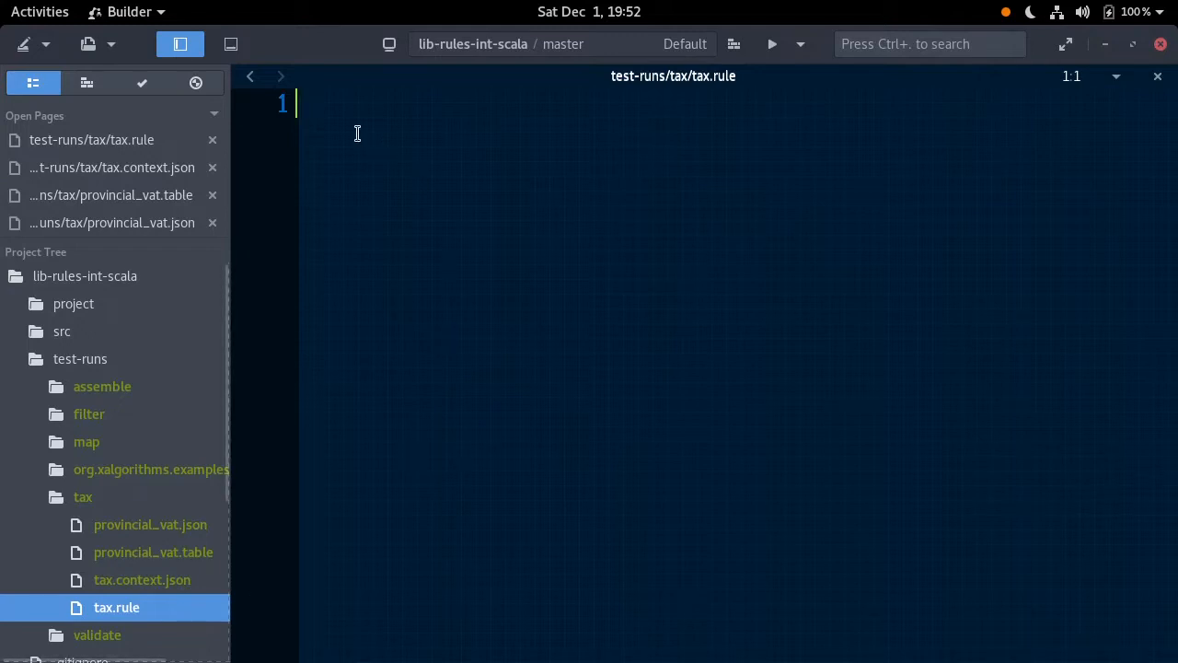
Begin tax.rule with REQUIRE tax:provincial_vat:0.0.1; and move to a new line.
{"action": "type", "text": "REQUIRE t"}
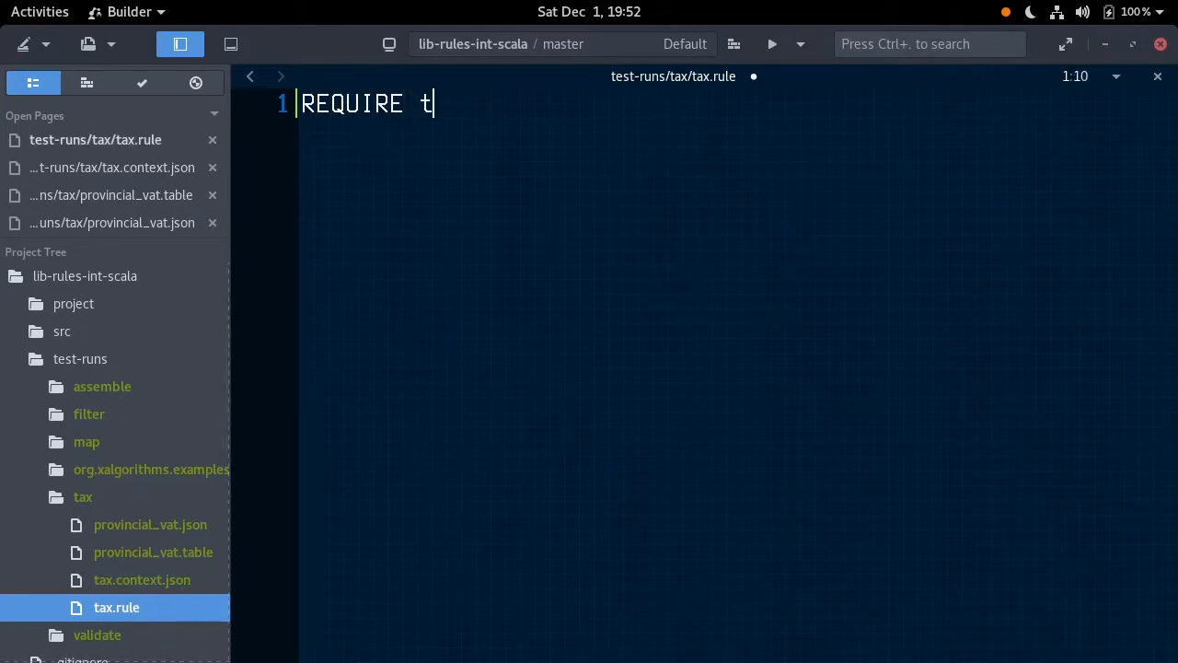
{"action": "type", "text": "ax:provincial_vat:0.0."}
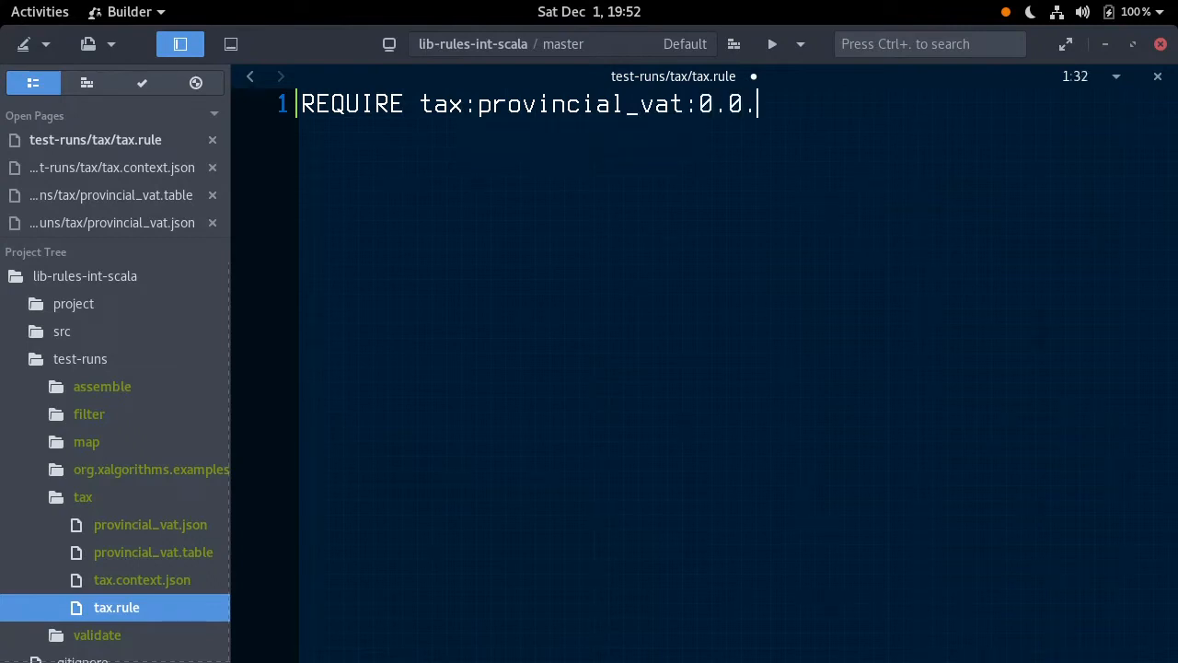
{"action": "type", "text": "1;"}
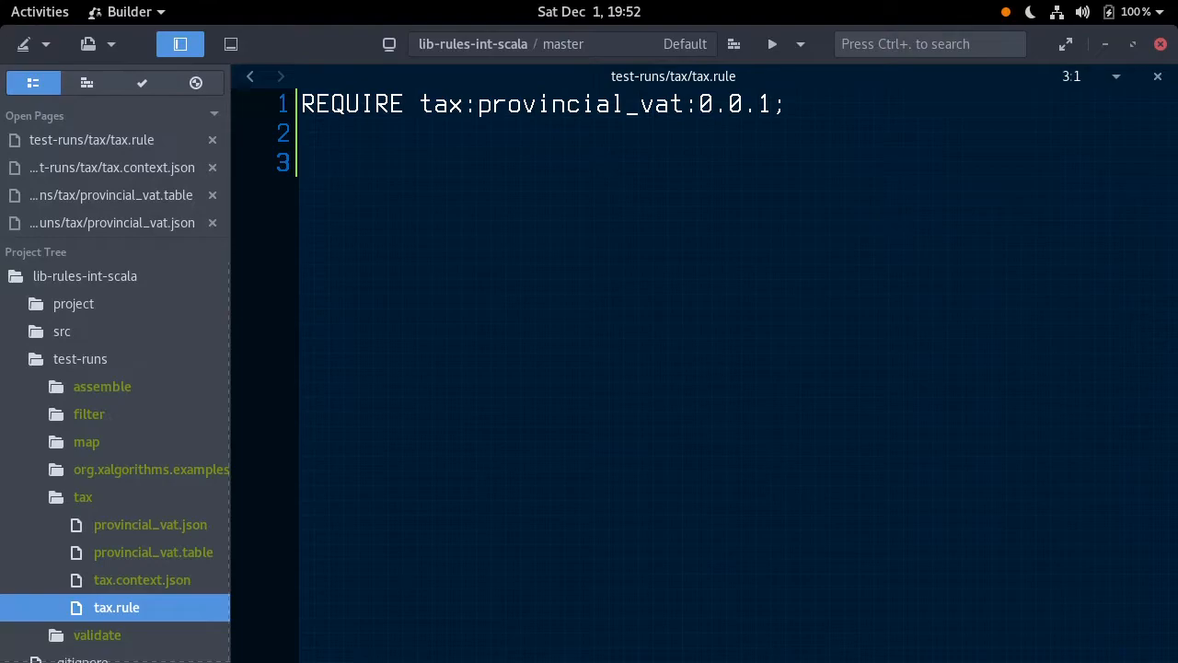
{"action": "left_click", "coordinate": [772, 44]}
{"action": "type", "text": "A"}
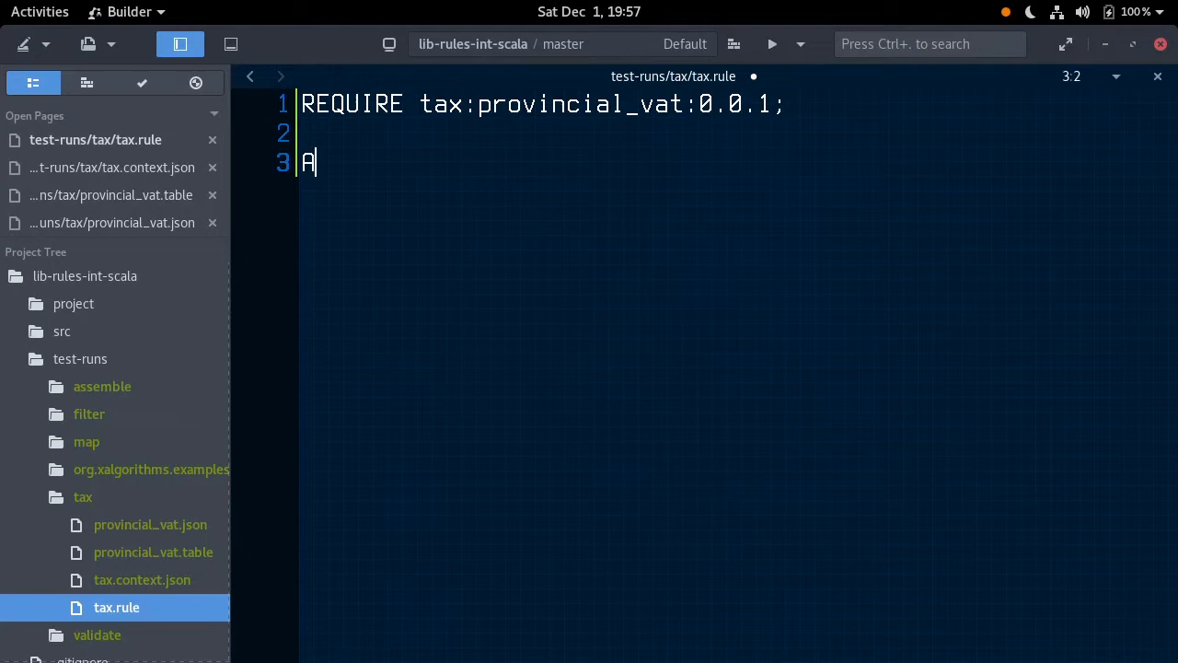
Write ASSEMBLE applicable_vat with COLUMNS FROM table:provincial_vat;.
{"action": "type", "text": "SSEMBLE applicable_v"}
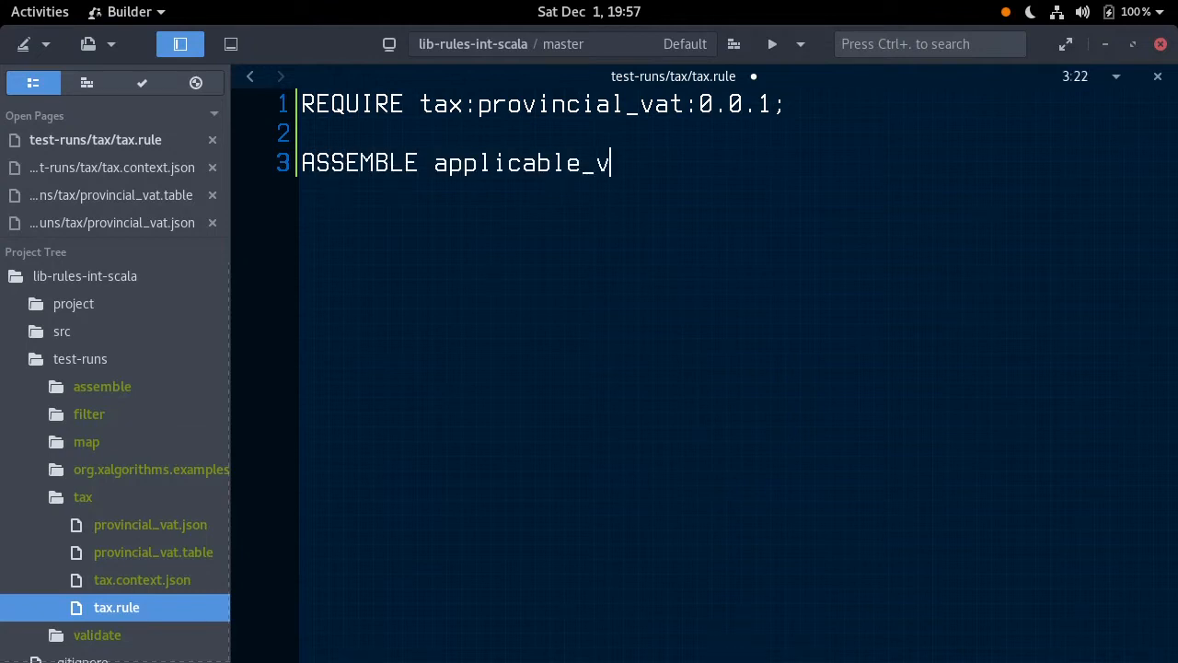
{"action": "type", "text": "at"}
{"action": "type", "text": "COLUMNS FROM table:provincial_vat;"}
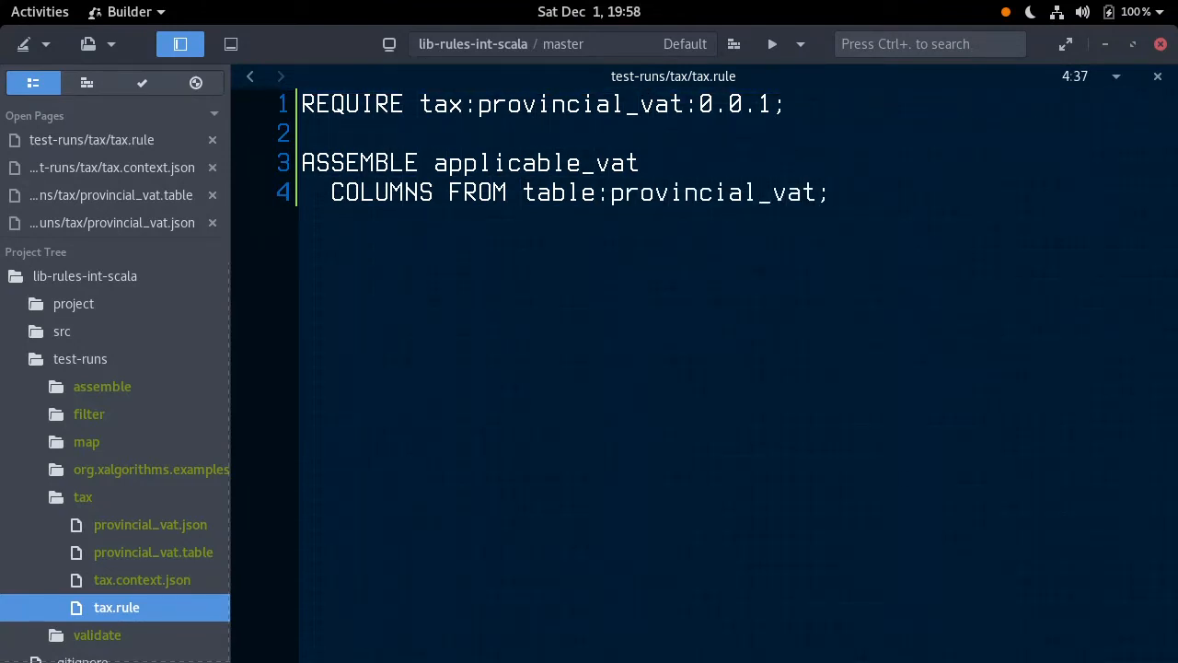
{"action": "left_click", "coordinate": [771, 44]}
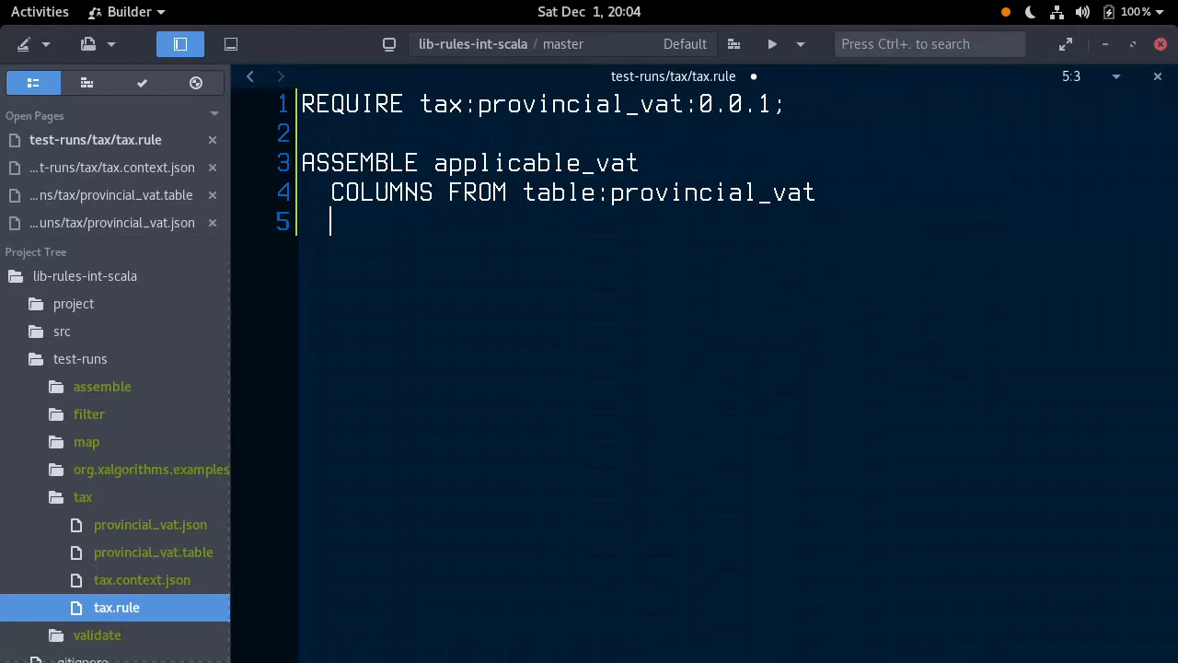
{"action": "type", "text": "WHEN @r"}
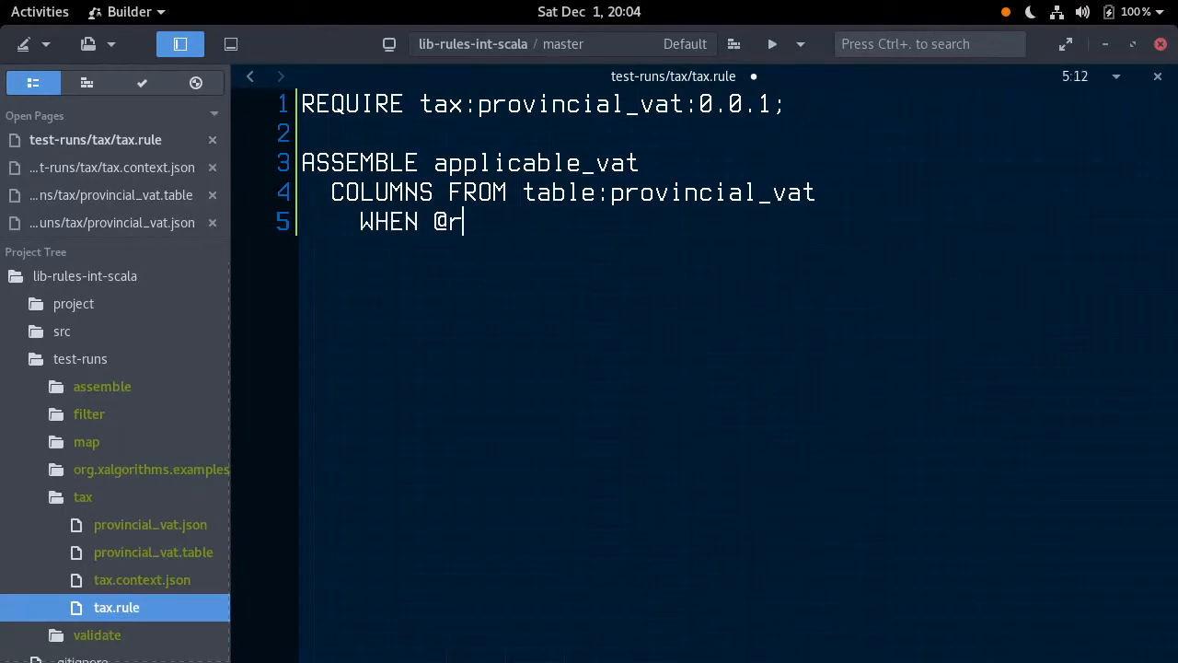
{"action": "type", "text": "egion == message:r"}
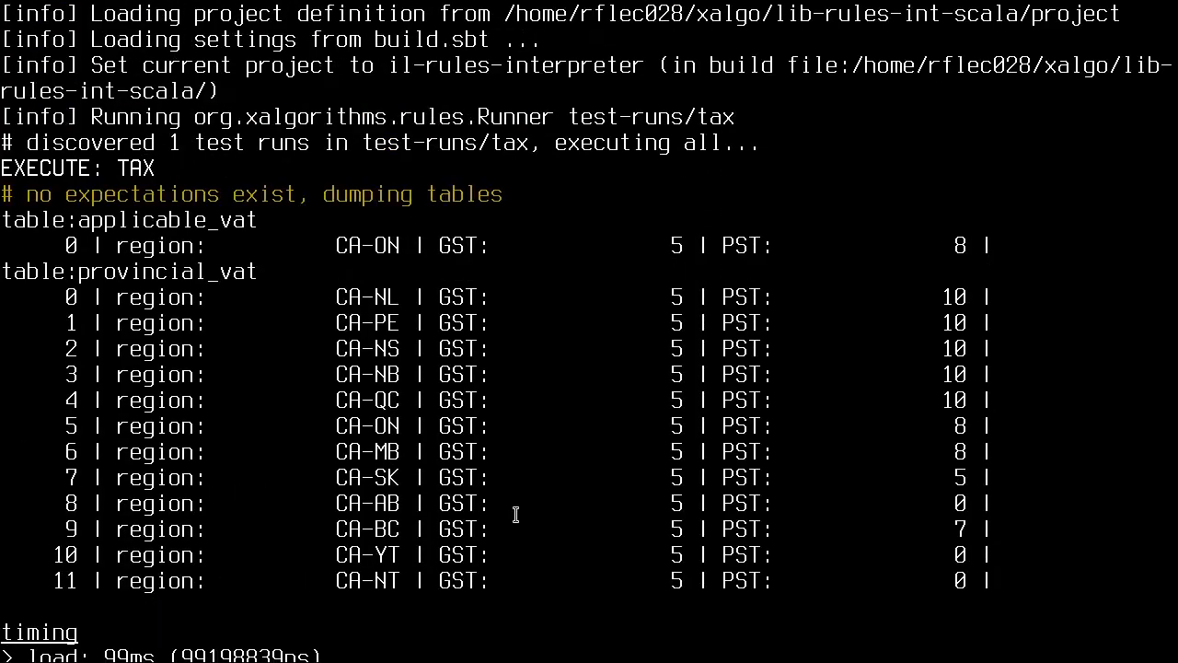
{"action": "mouse_move", "coordinate": [663, 197]}
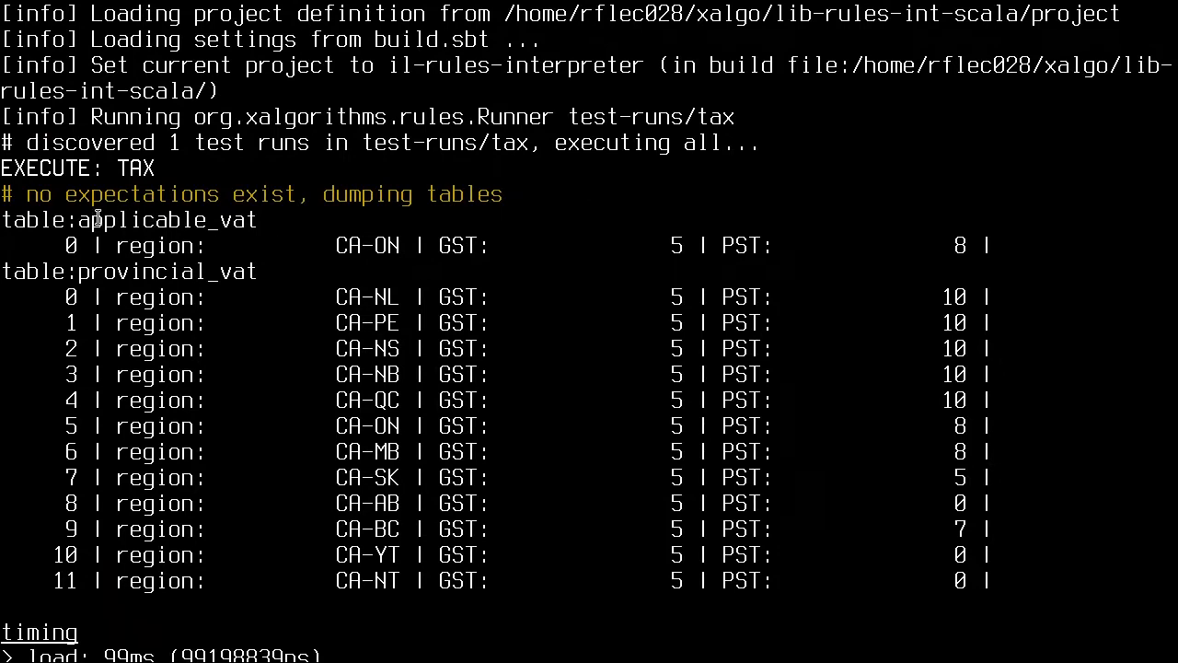
{"action": "double_click", "coordinate": [166, 219]}
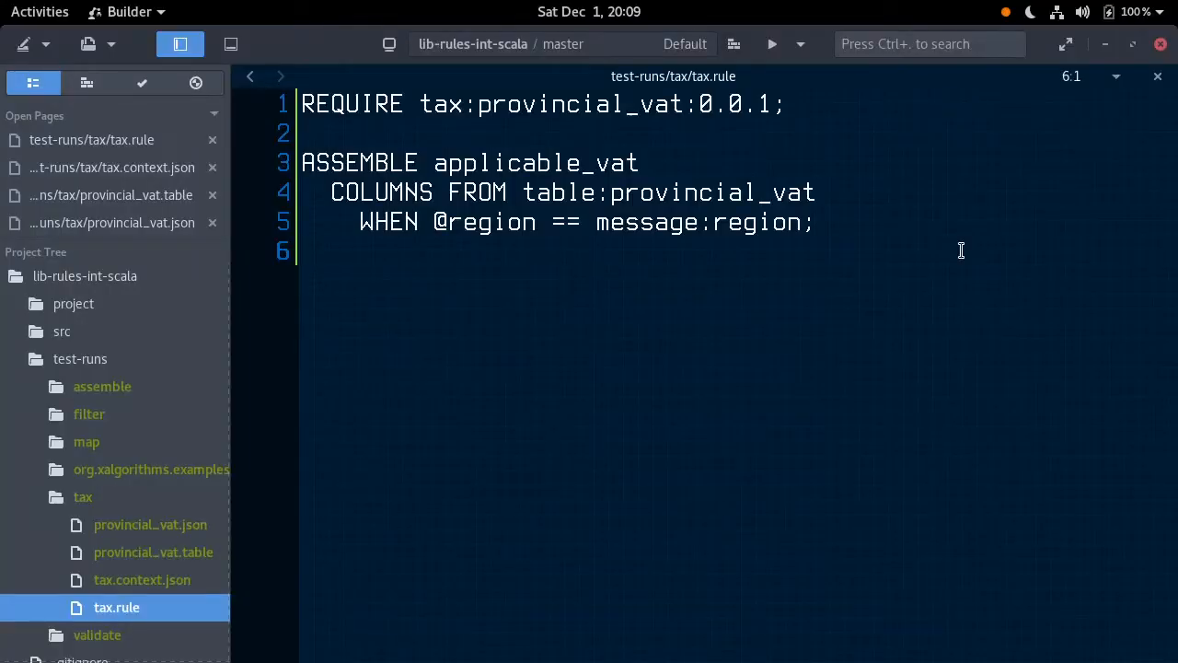
{"action": "type", "text": "MAP table:"}
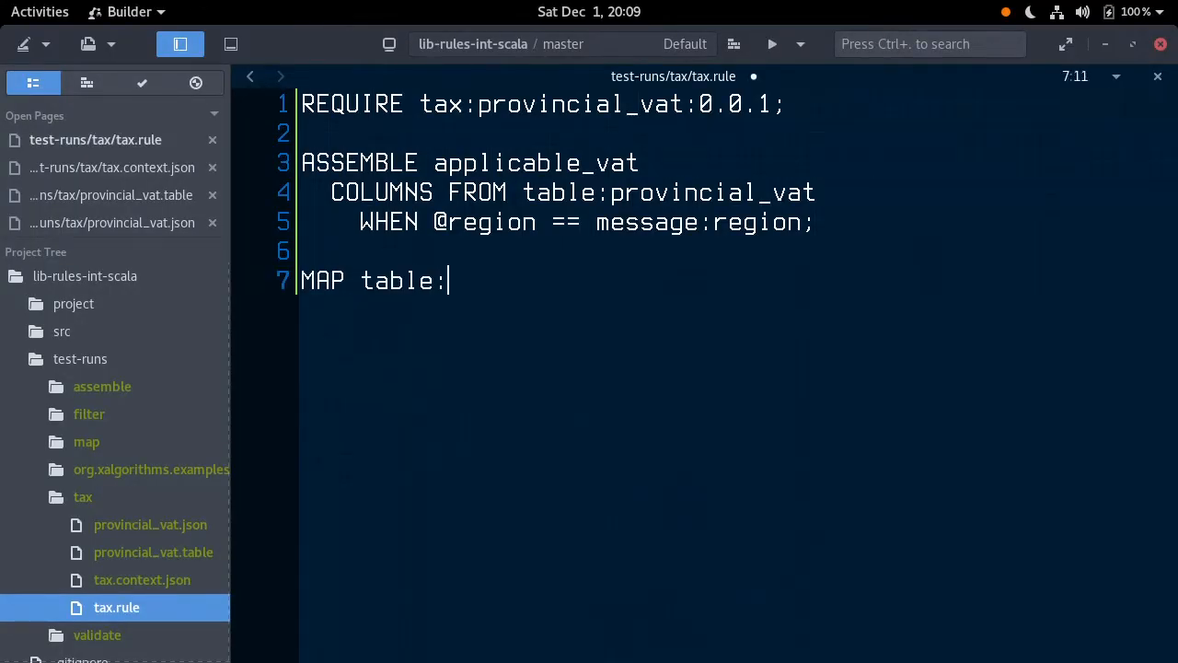
{"action": "type", "text": "applicable_vat"}
{"action": "type", "text": "USING HST = add(@"}
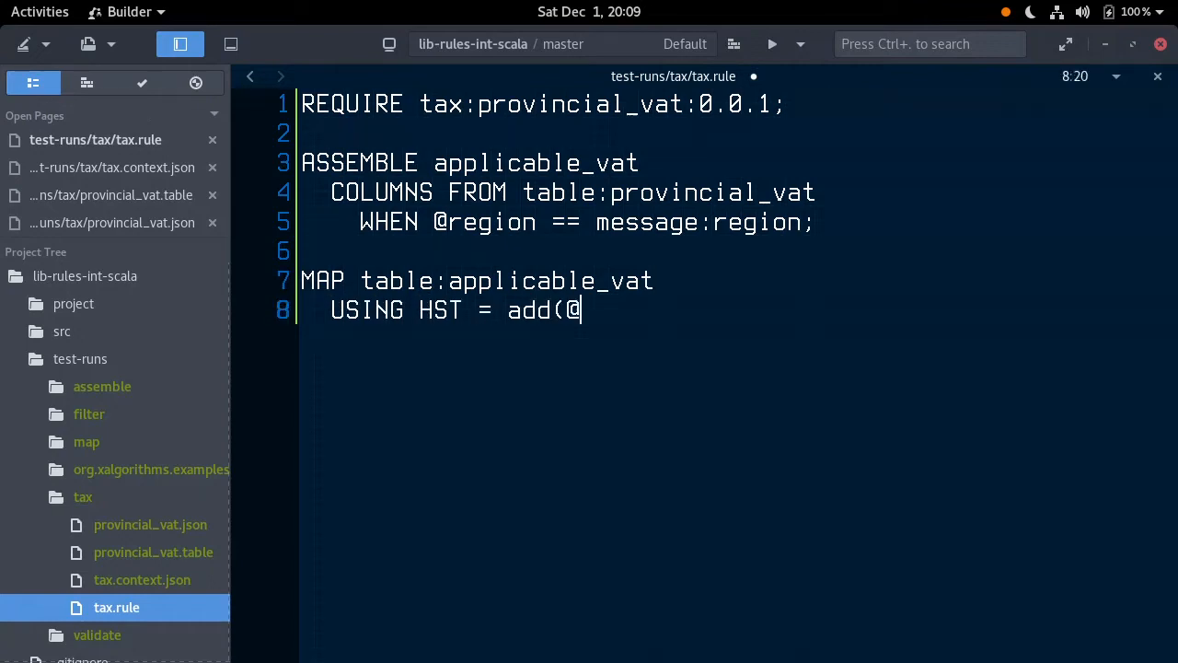
{"action": "type", "text": "GST,"}
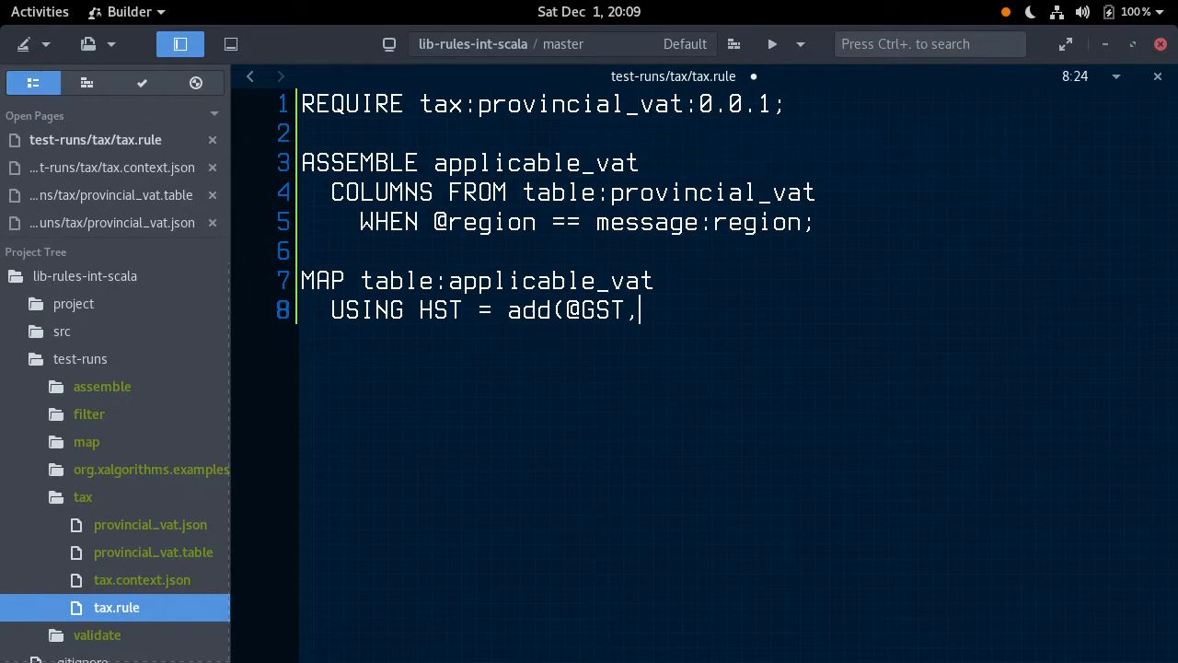
{"action": "type", "text": "@PST);"}
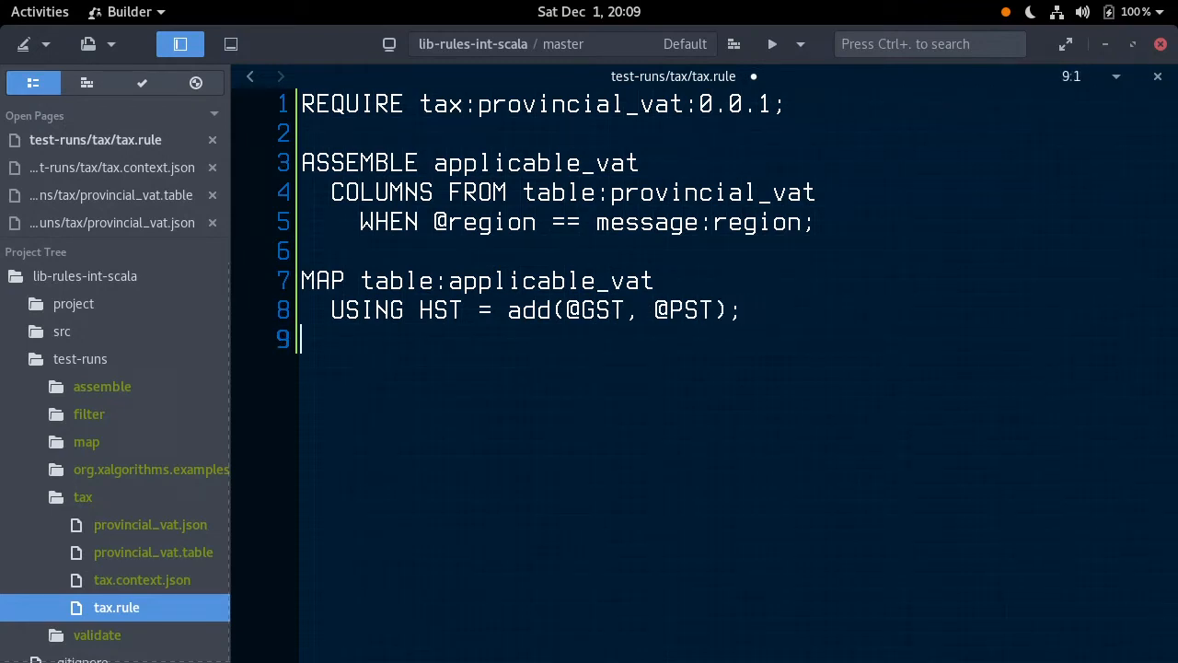
{"action": "key", "text": "ctrl+s"}
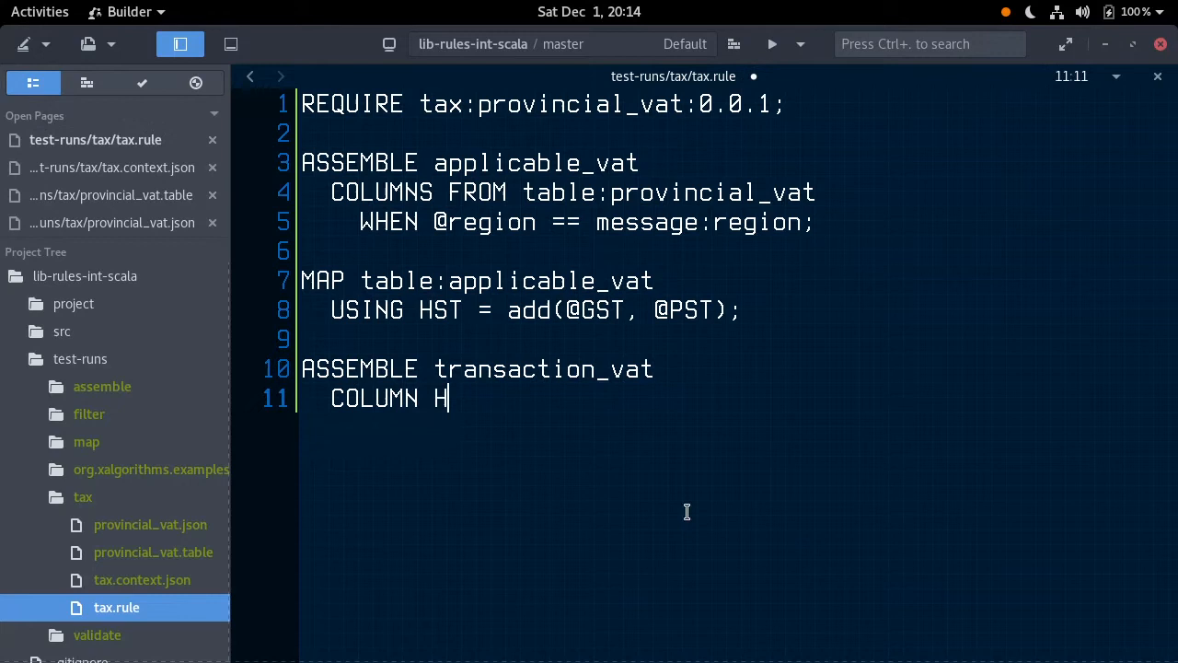
Finish COLUMN HST FROM table:applicable_vat; and run the test showing transaction_vat HST 13.
{"action": "type", "text": "ST FROM table:ap"}
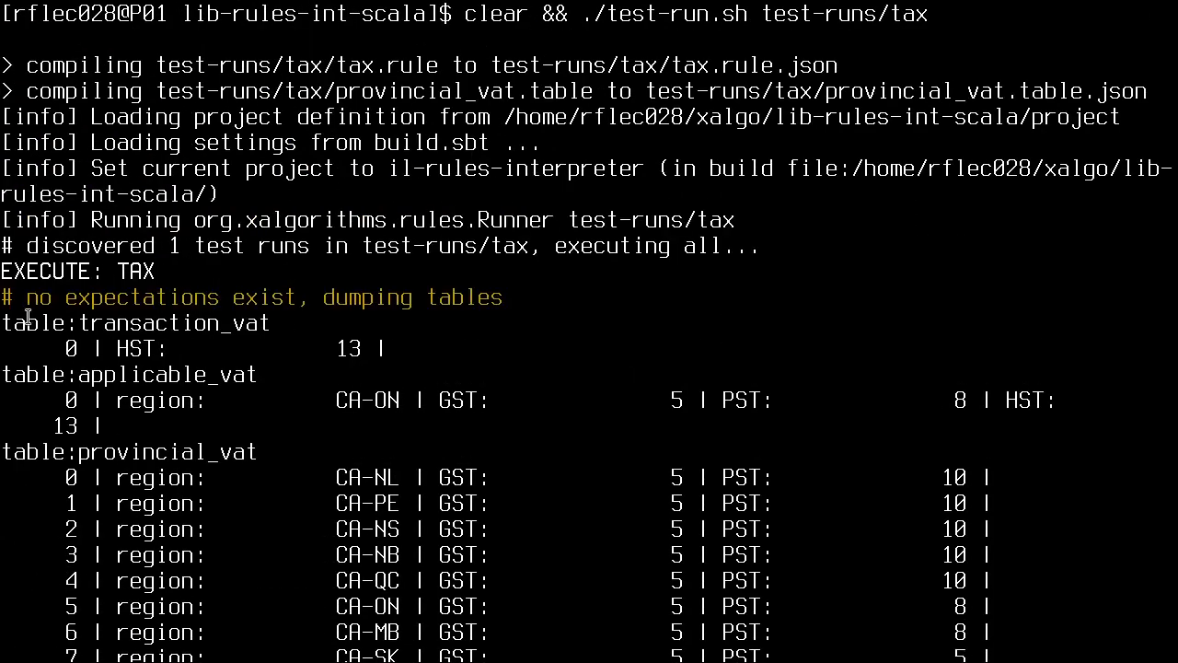
{"action": "double_click", "coordinate": [175, 322]}
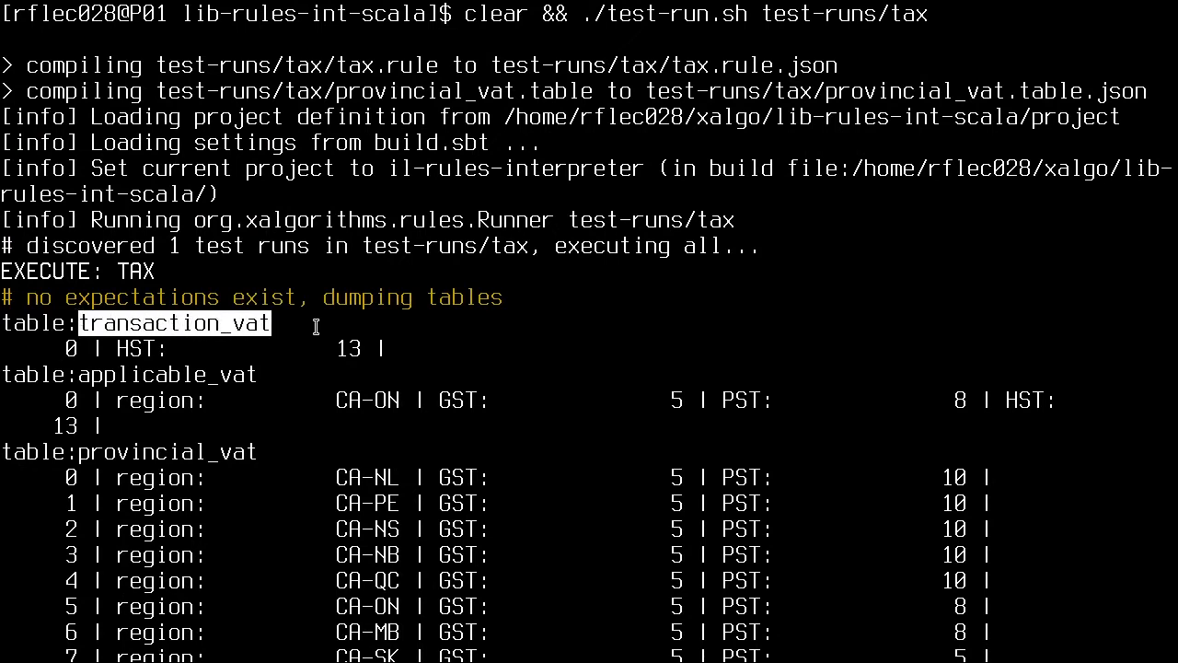
{"action": "mouse_move", "coordinate": [1149, 274]}
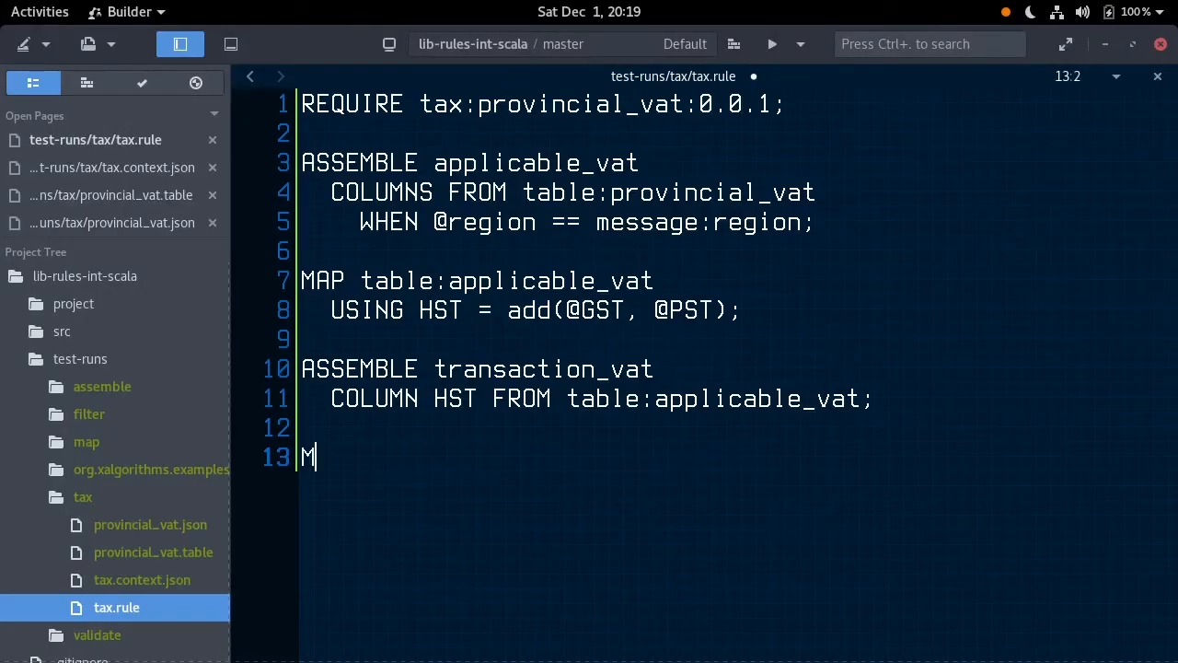
{"action": "type", "text": "AP table:transaction_vat"}
{"action": "type", "text": "U"}
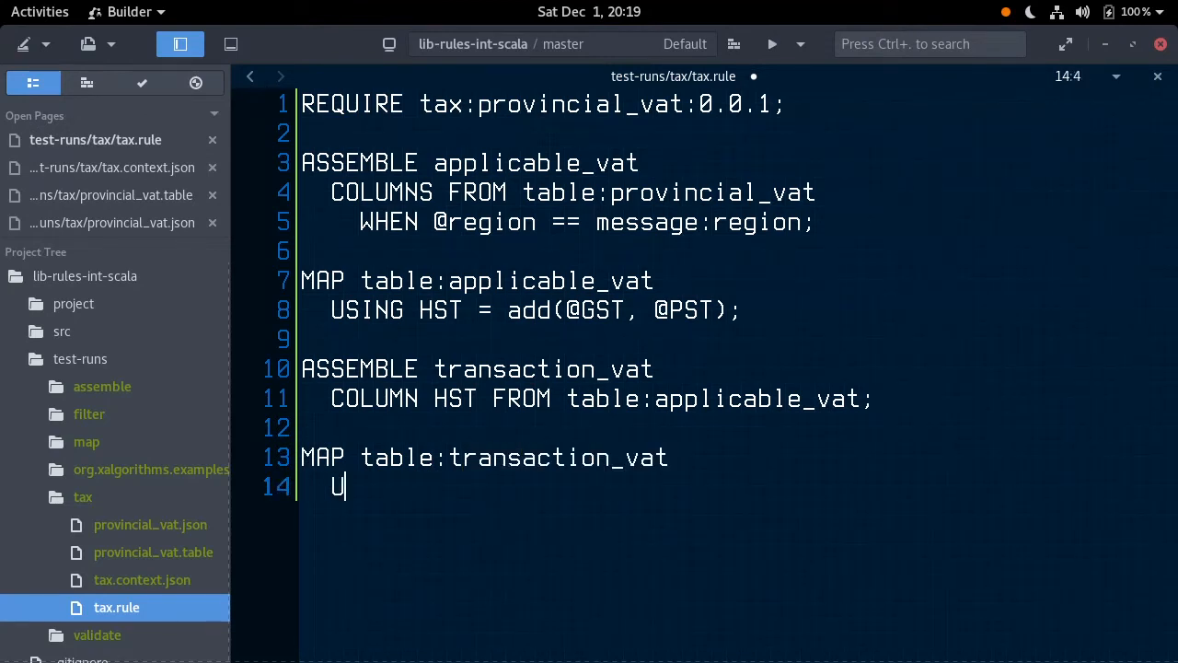
{"action": "type", "text": "SING Tax"}
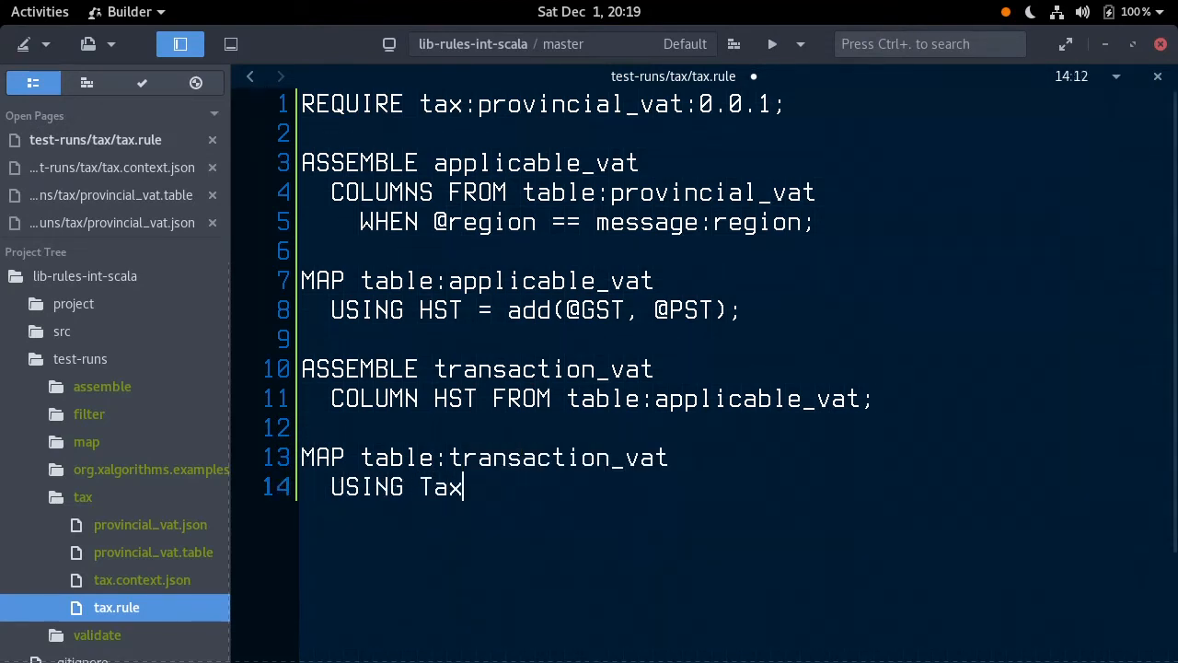
{"action": "type", "text": "Rate ="}
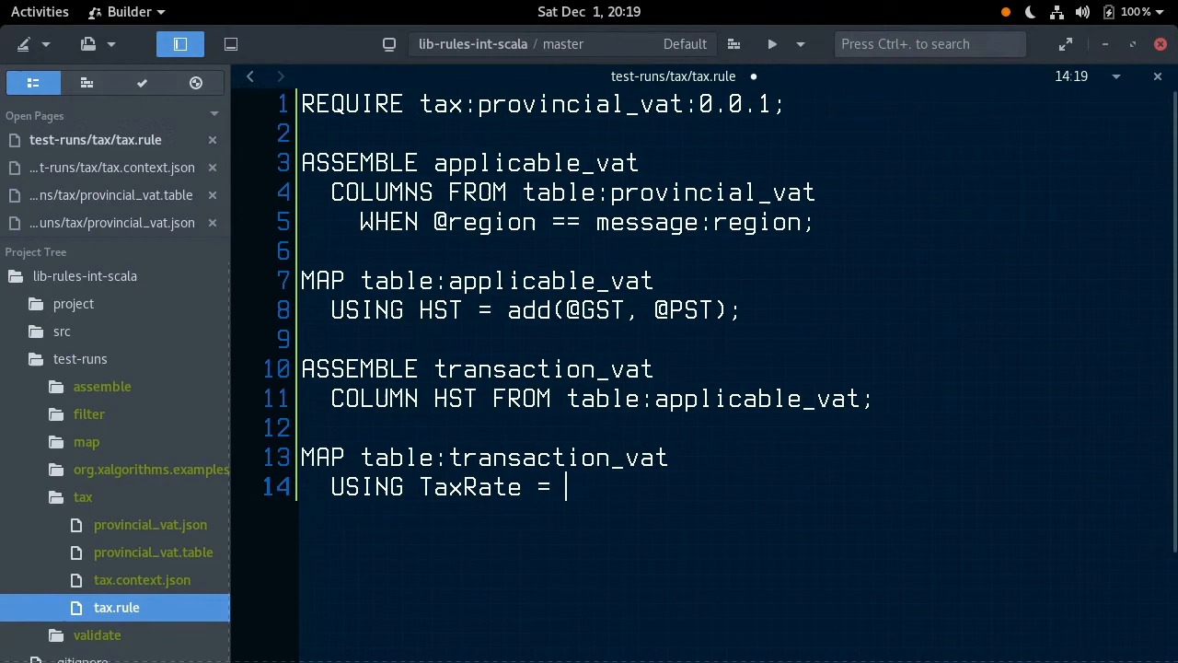
{"action": "type", "text": "add("}
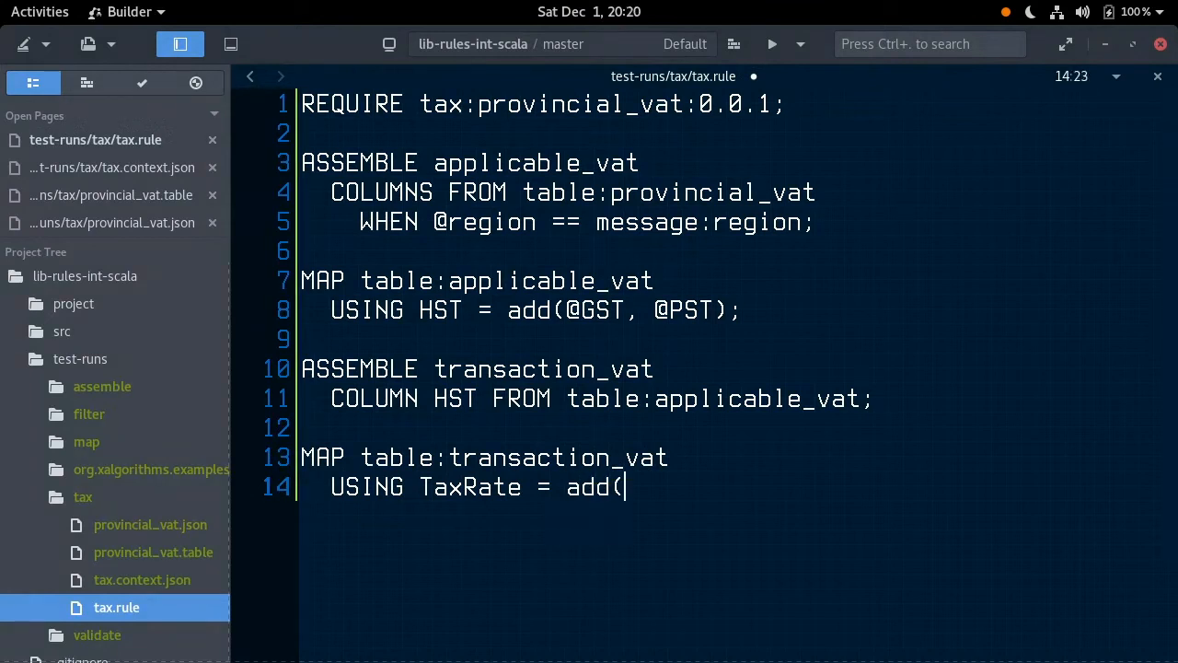
{"action": "type", "text": ");"}
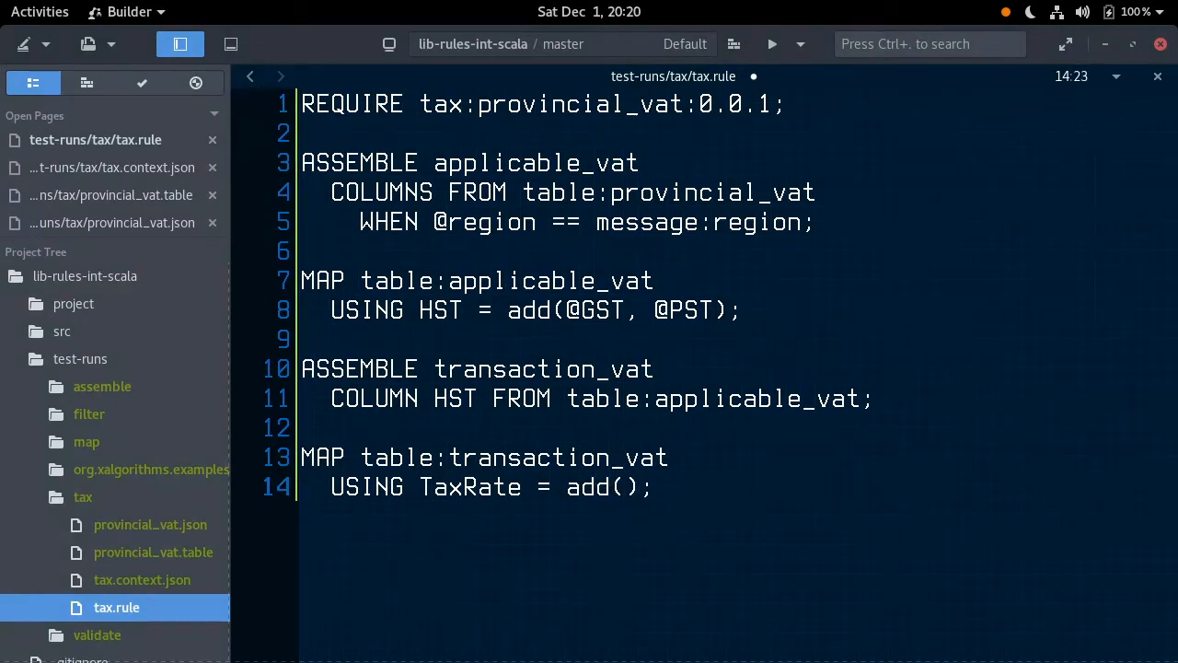
{"action": "type", "text": "1, multiply("}
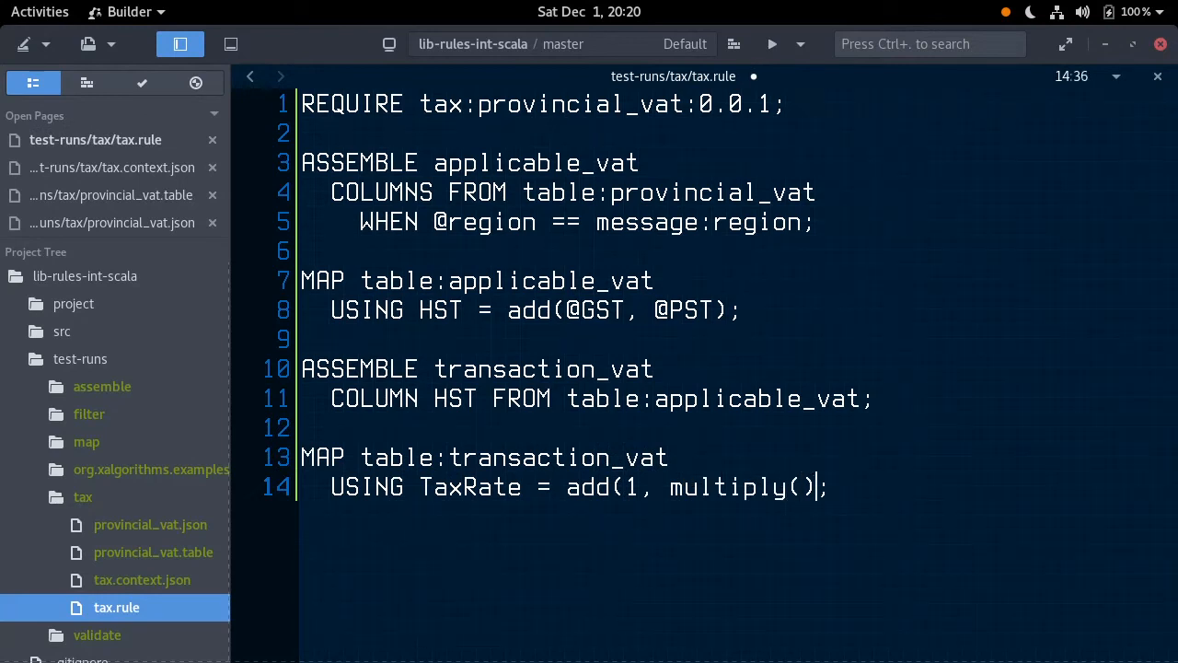
{"action": "type", "text": "divide(1,100"}
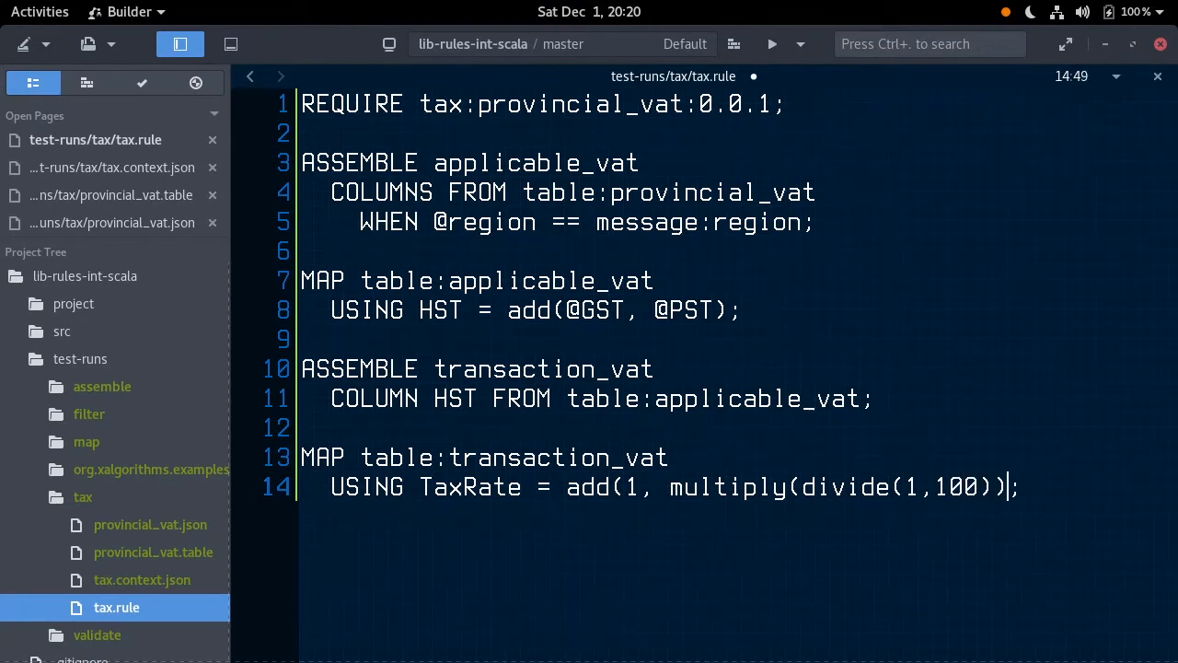
{"action": "type", "text": ", @HST"}
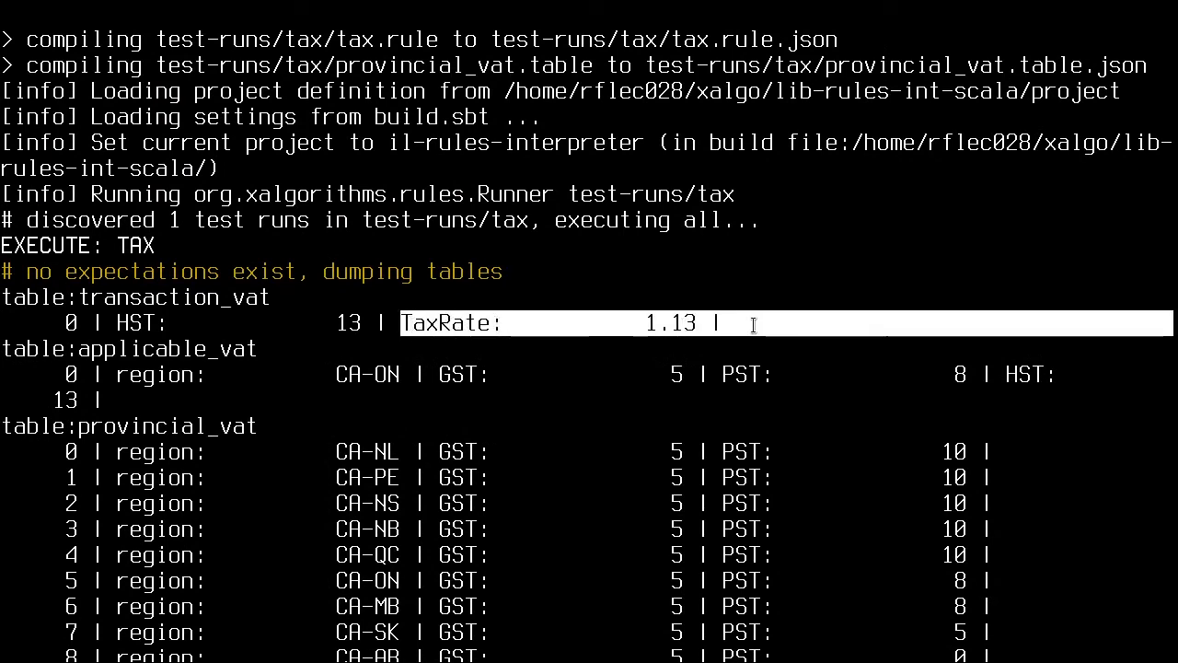
{"action": "mouse_move", "coordinate": [821, 284]}
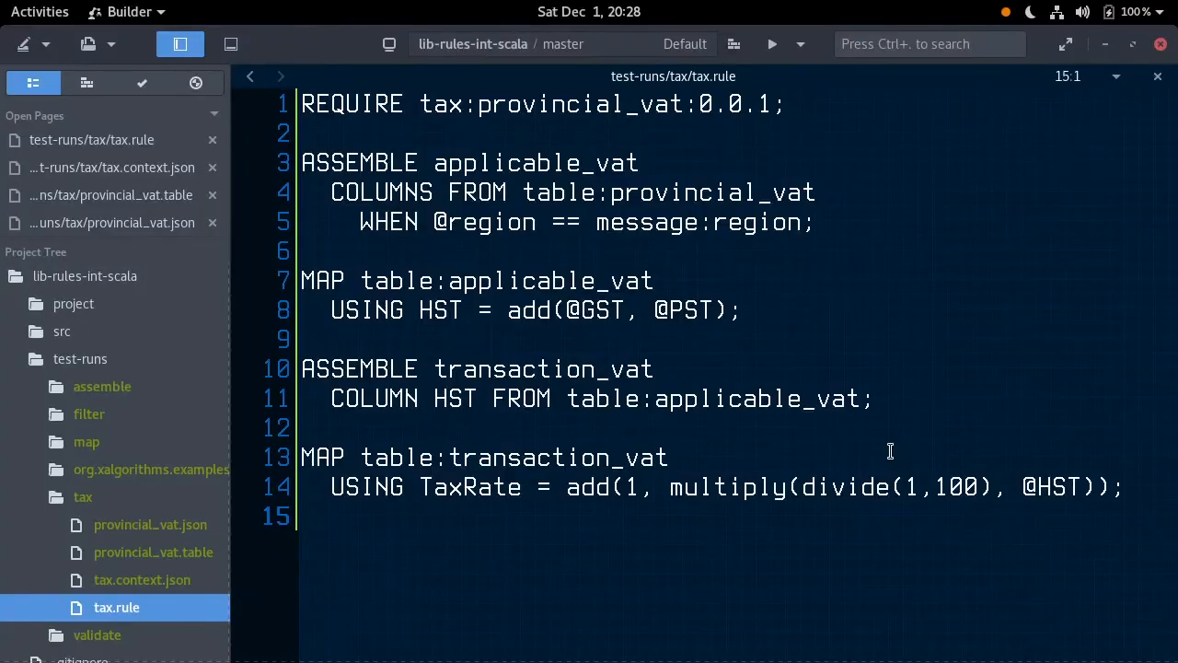
{"action": "type", "text": "MAP table:transaction_vat"}
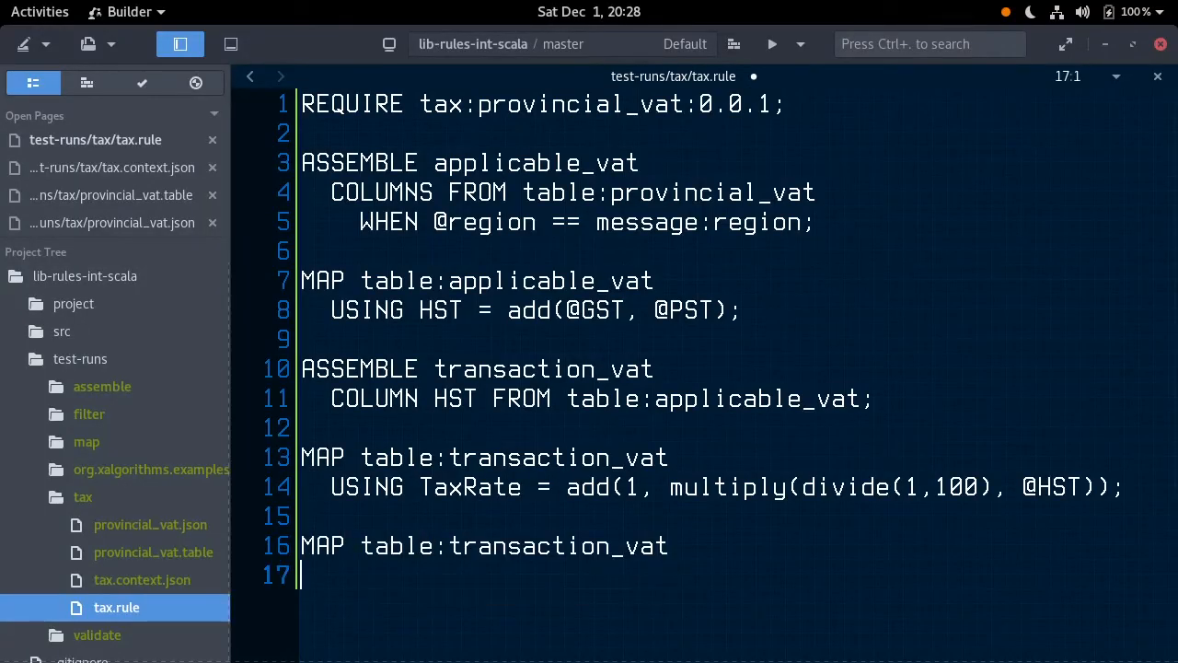
{"action": "type", "text": "USING Total ="}
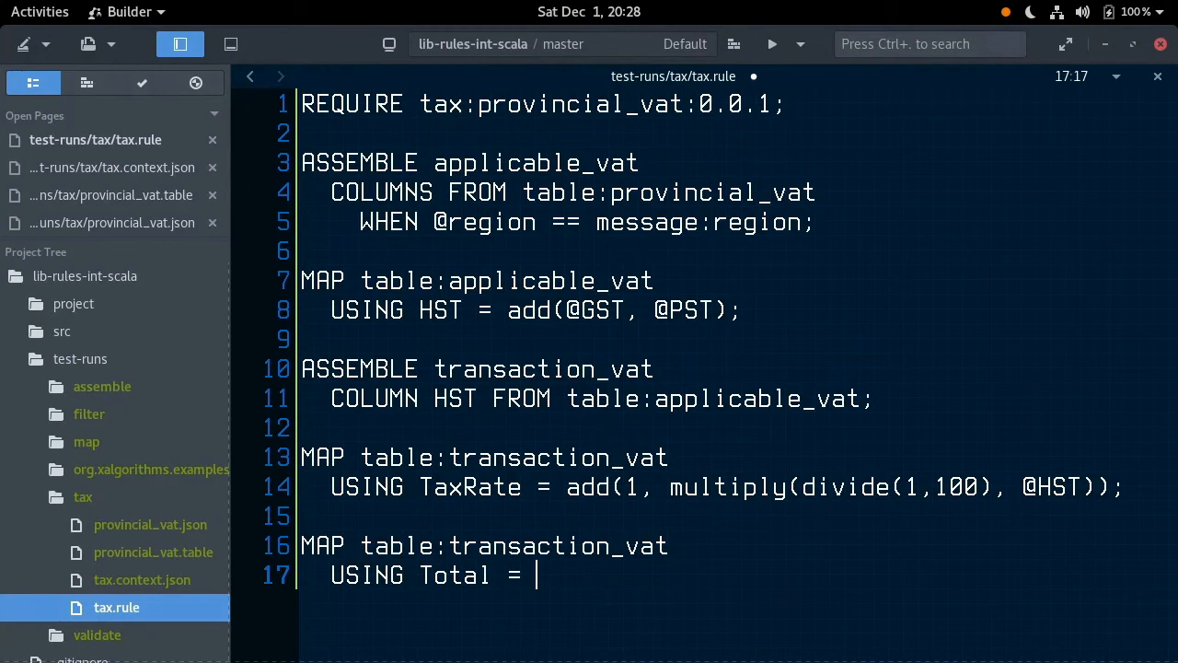
{"action": "type", "text": "multiply(@"}
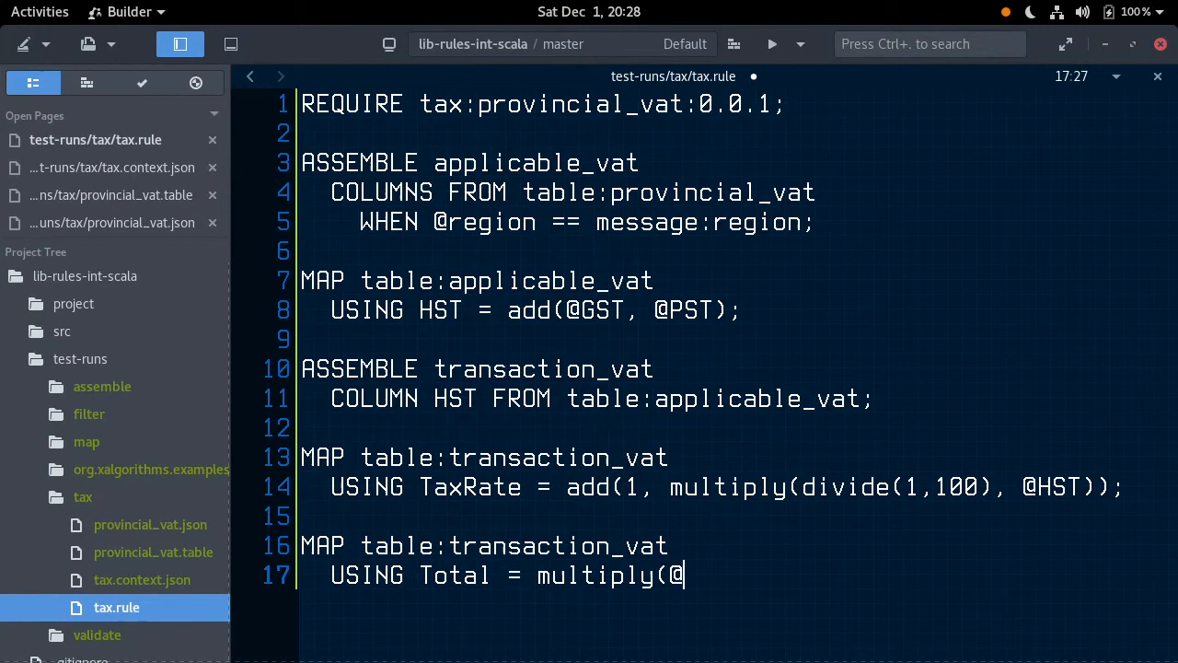
{"action": "type", "text": "TaxRate, message:"}
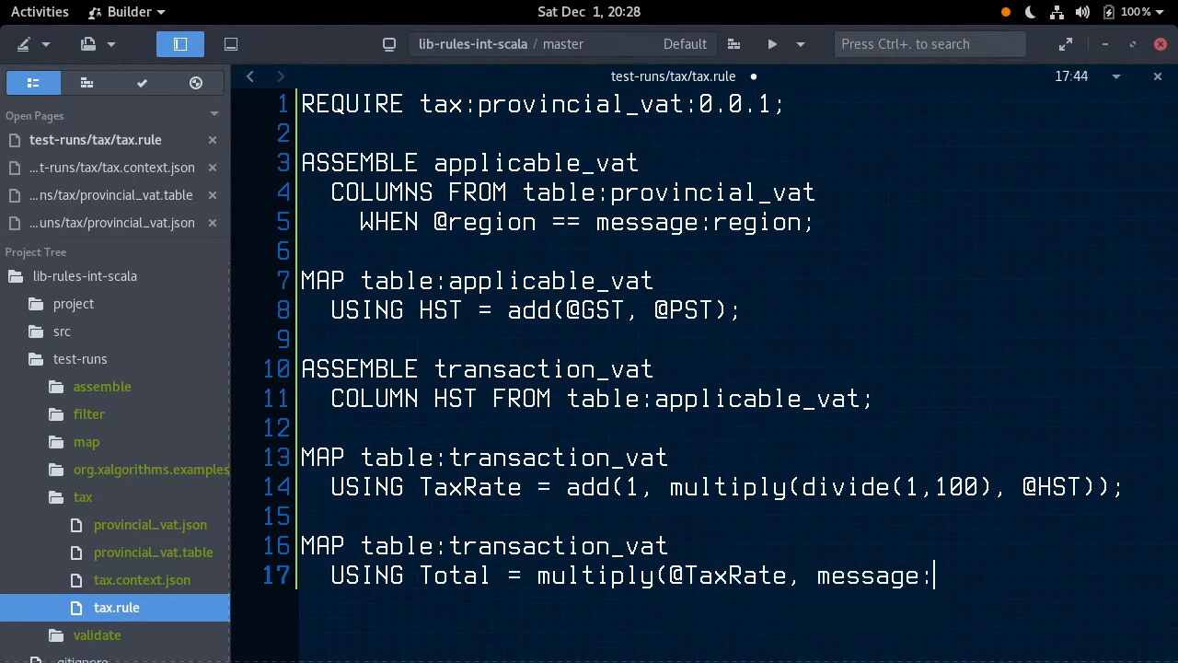
{"action": "type", "text": "subtotal);"}
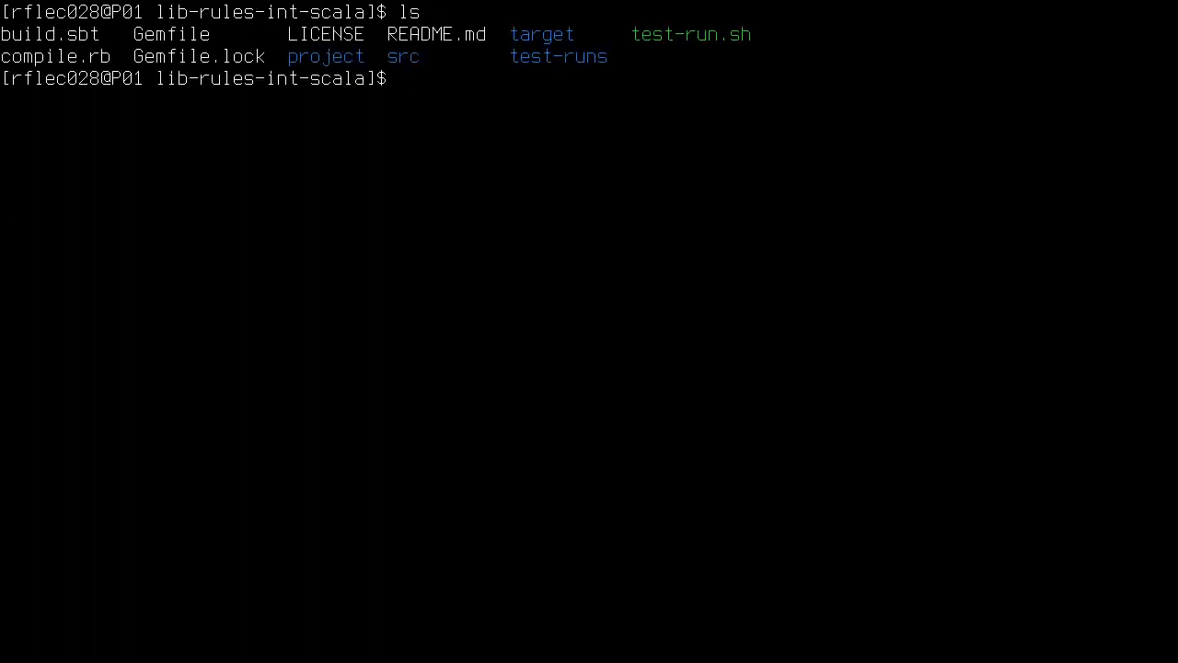
Enter ./test-run.sh test-runs/tax in the terminal to run the tax test.
{"action": "type", "text": "./test-run.sh test-runs/tax"}
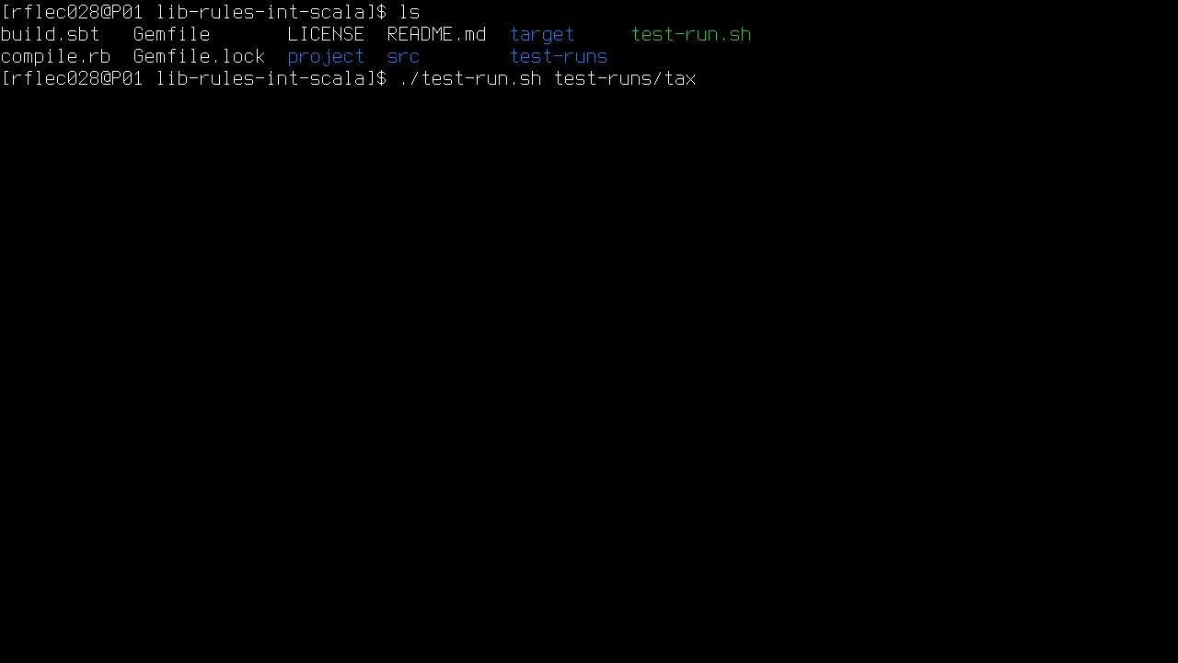